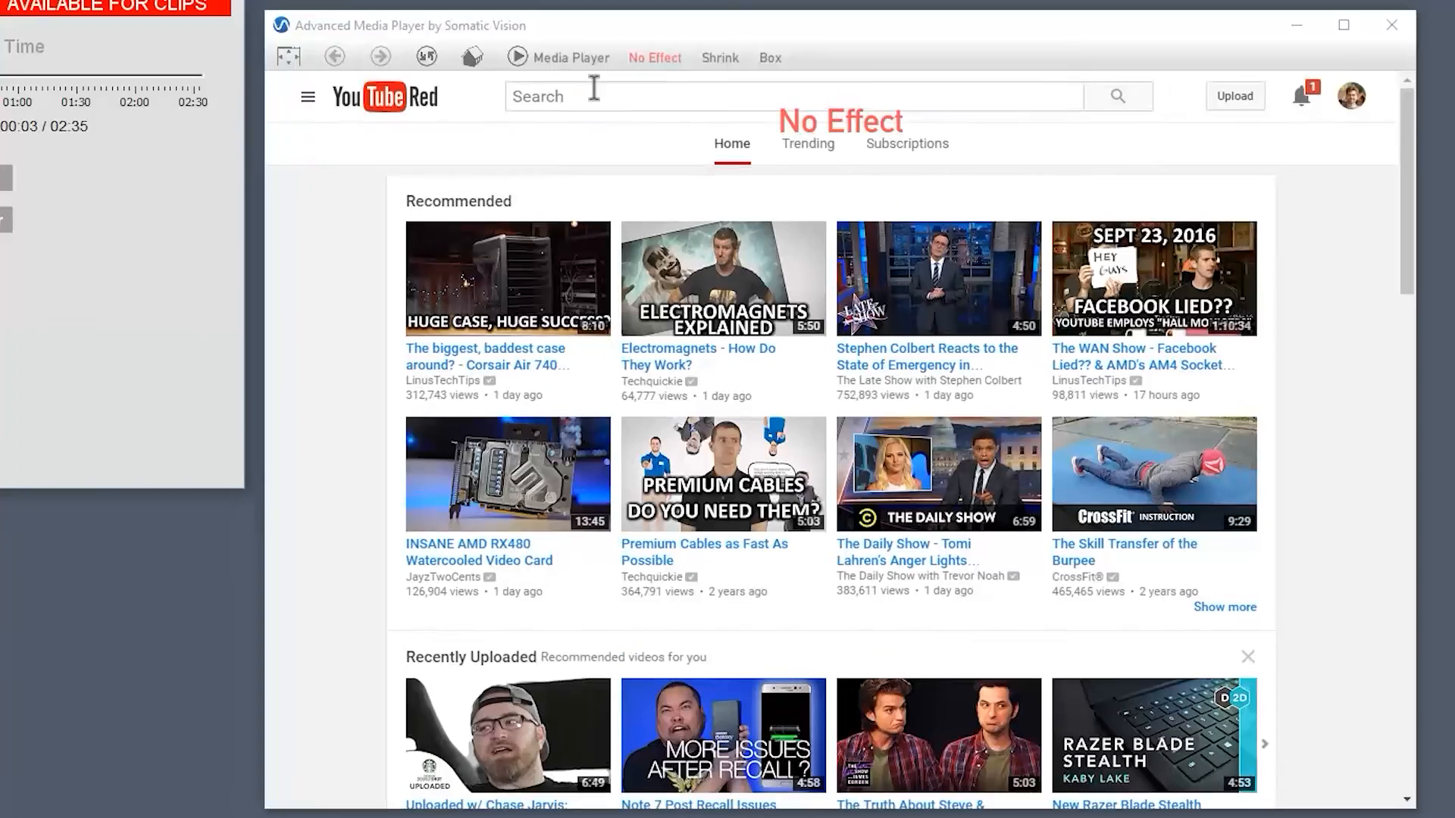
# Search YouTube for 'tso photography' so The Mountain timelapse is listed first
pyautogui.click(792, 96)
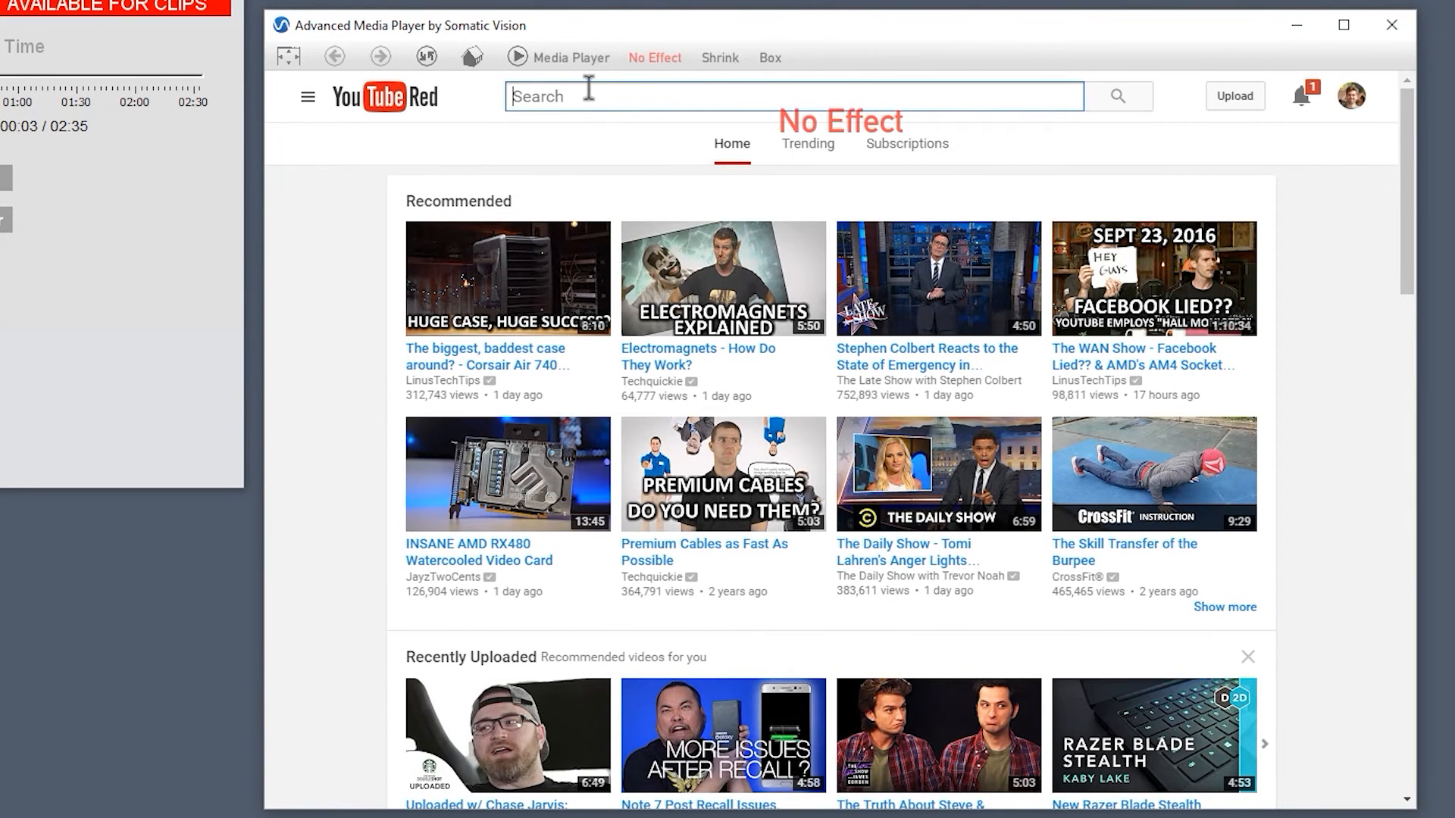
pyautogui.write('tso')
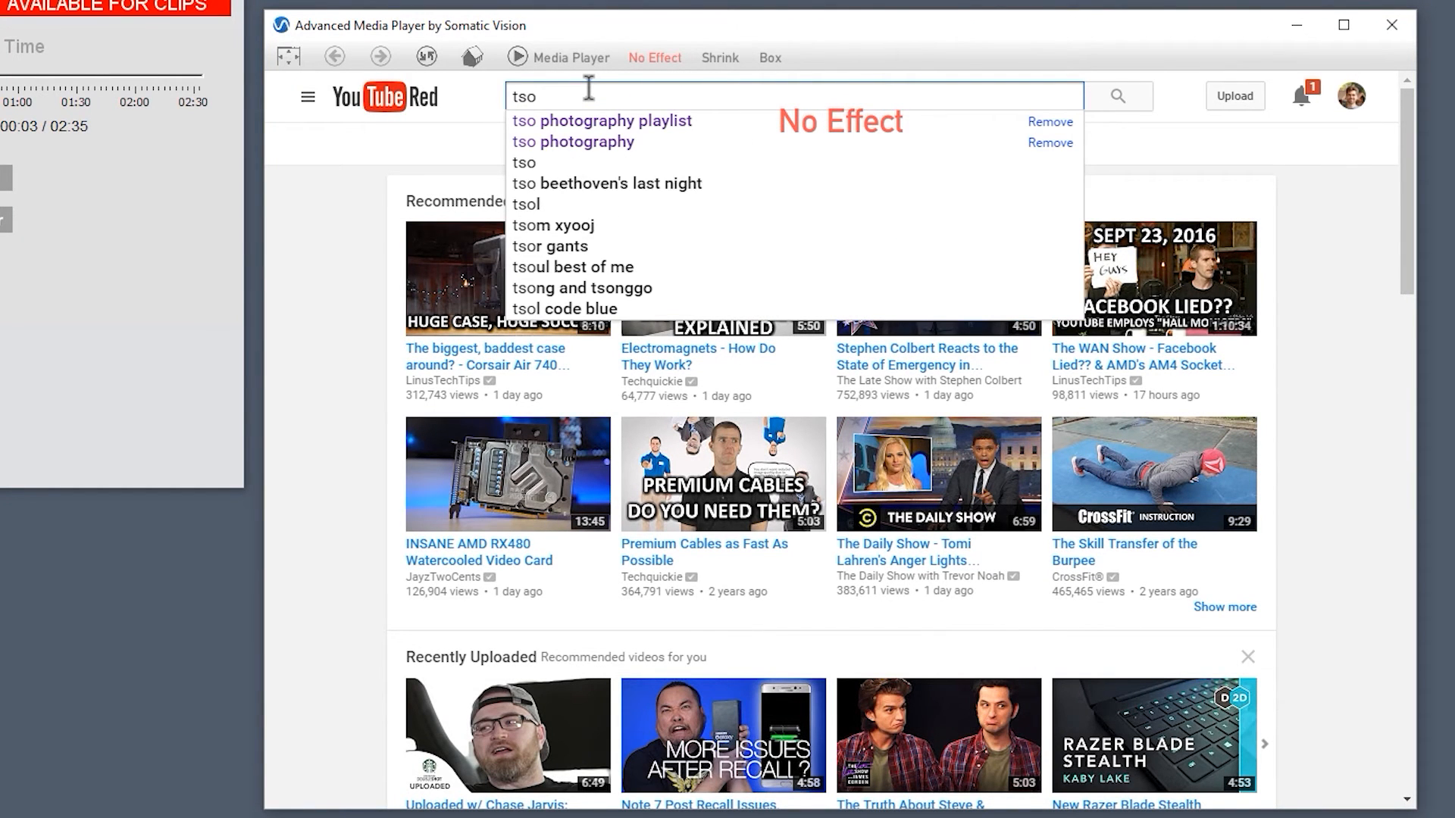
pyautogui.click(585, 141)
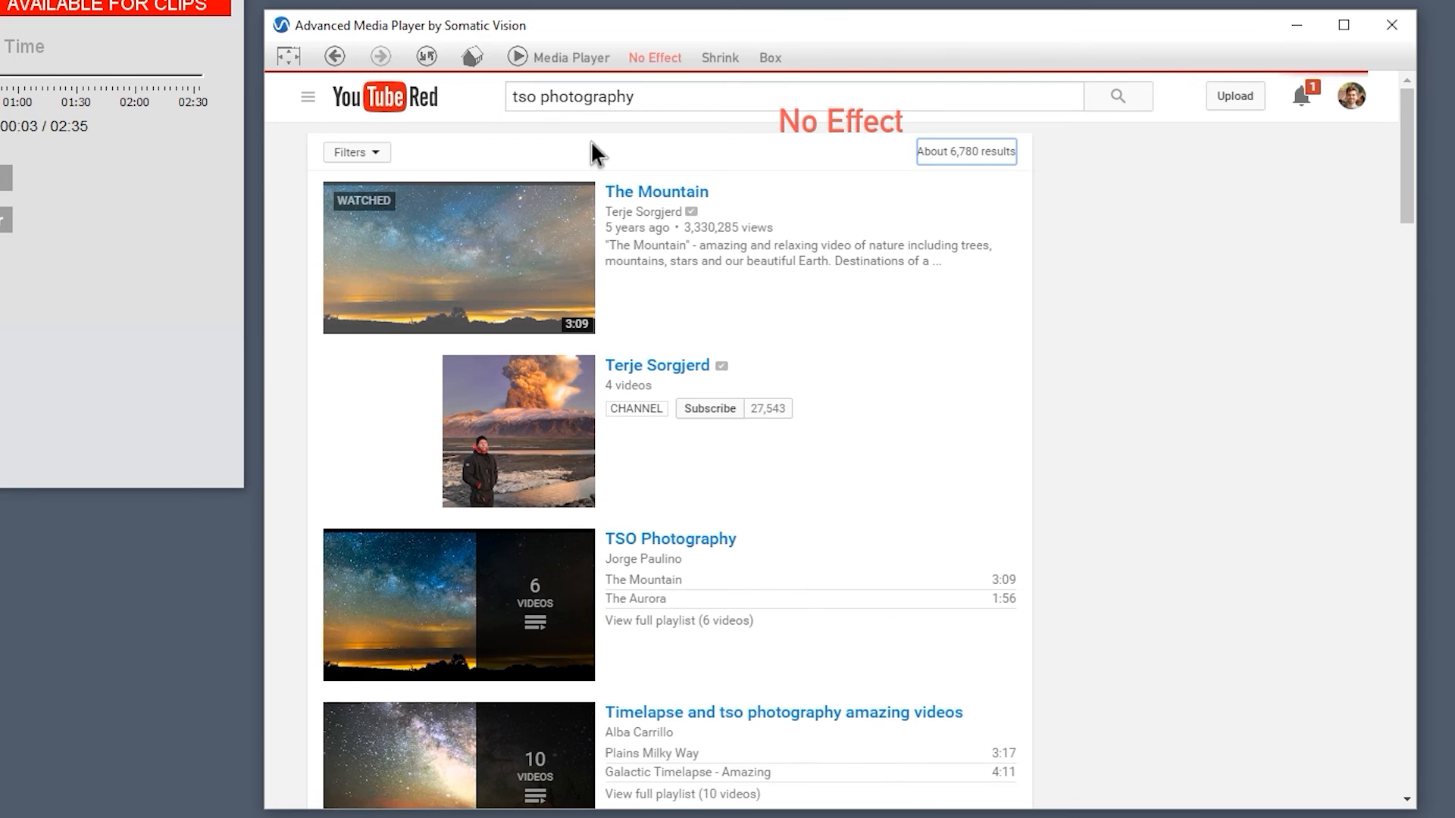
pyautogui.moveTo(641, 202)
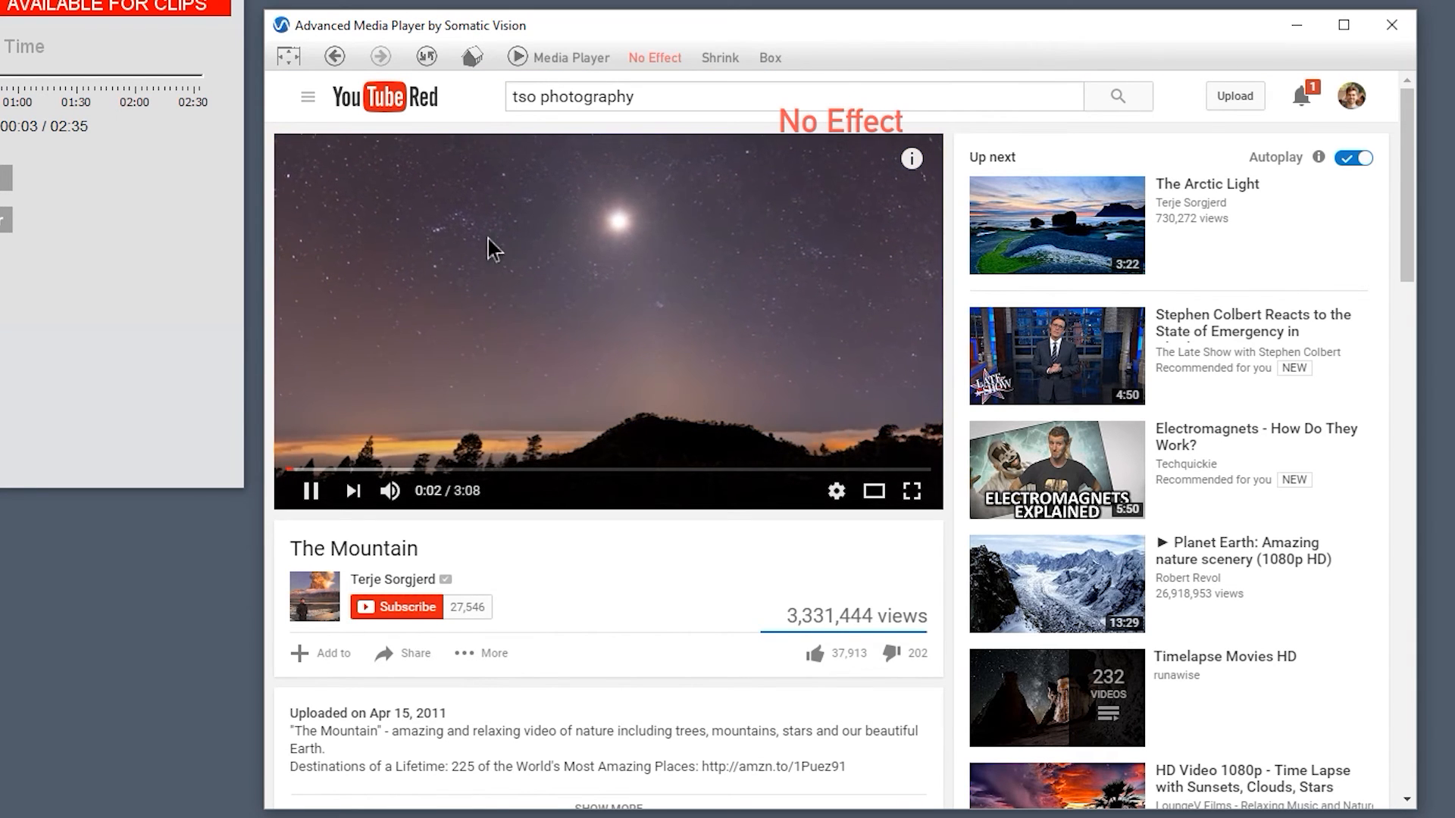
pyautogui.moveTo(912, 492)
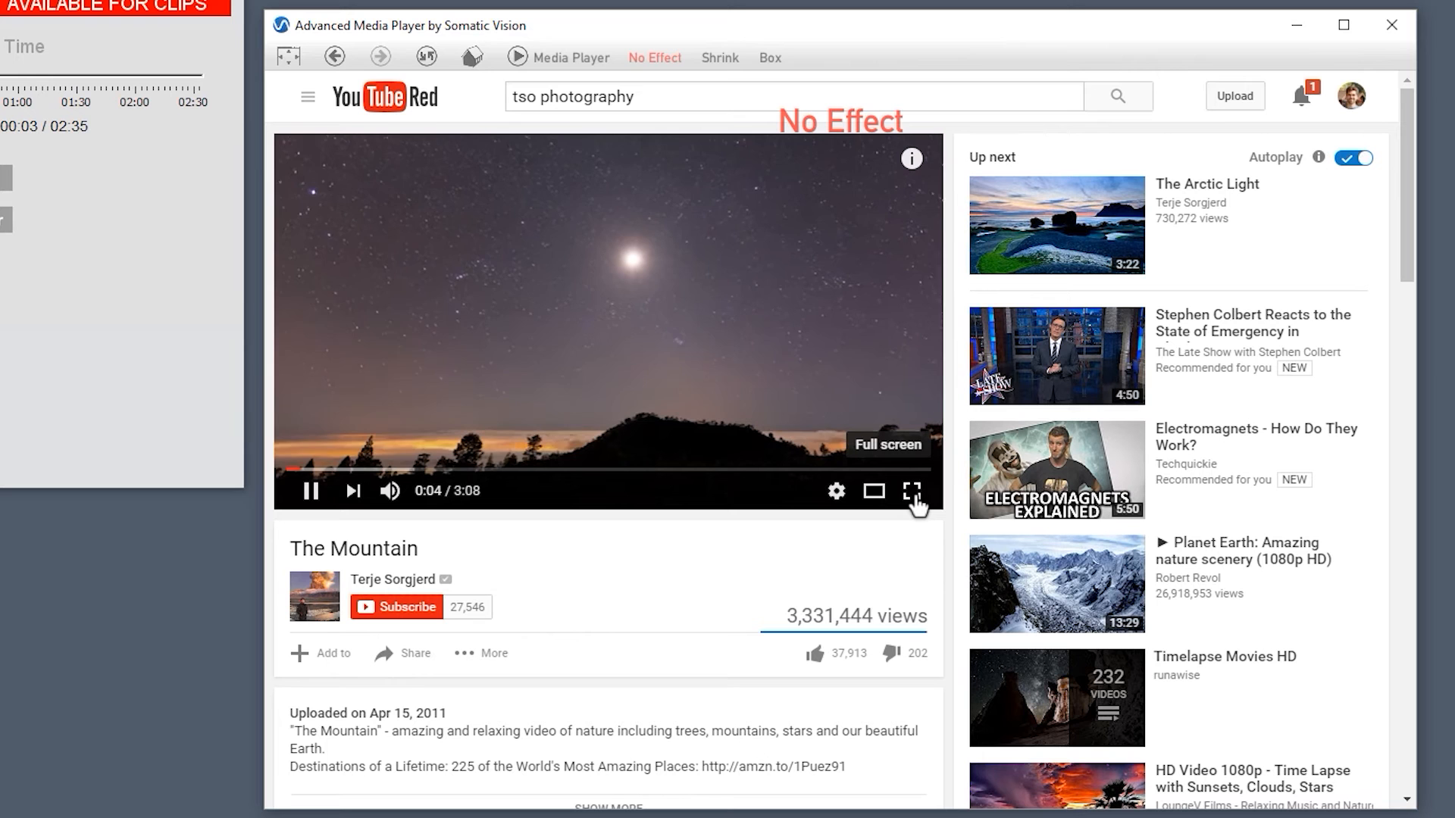
# Play The Mountain video full screen inside the player window beside Cygnet
pyautogui.click(912, 491)
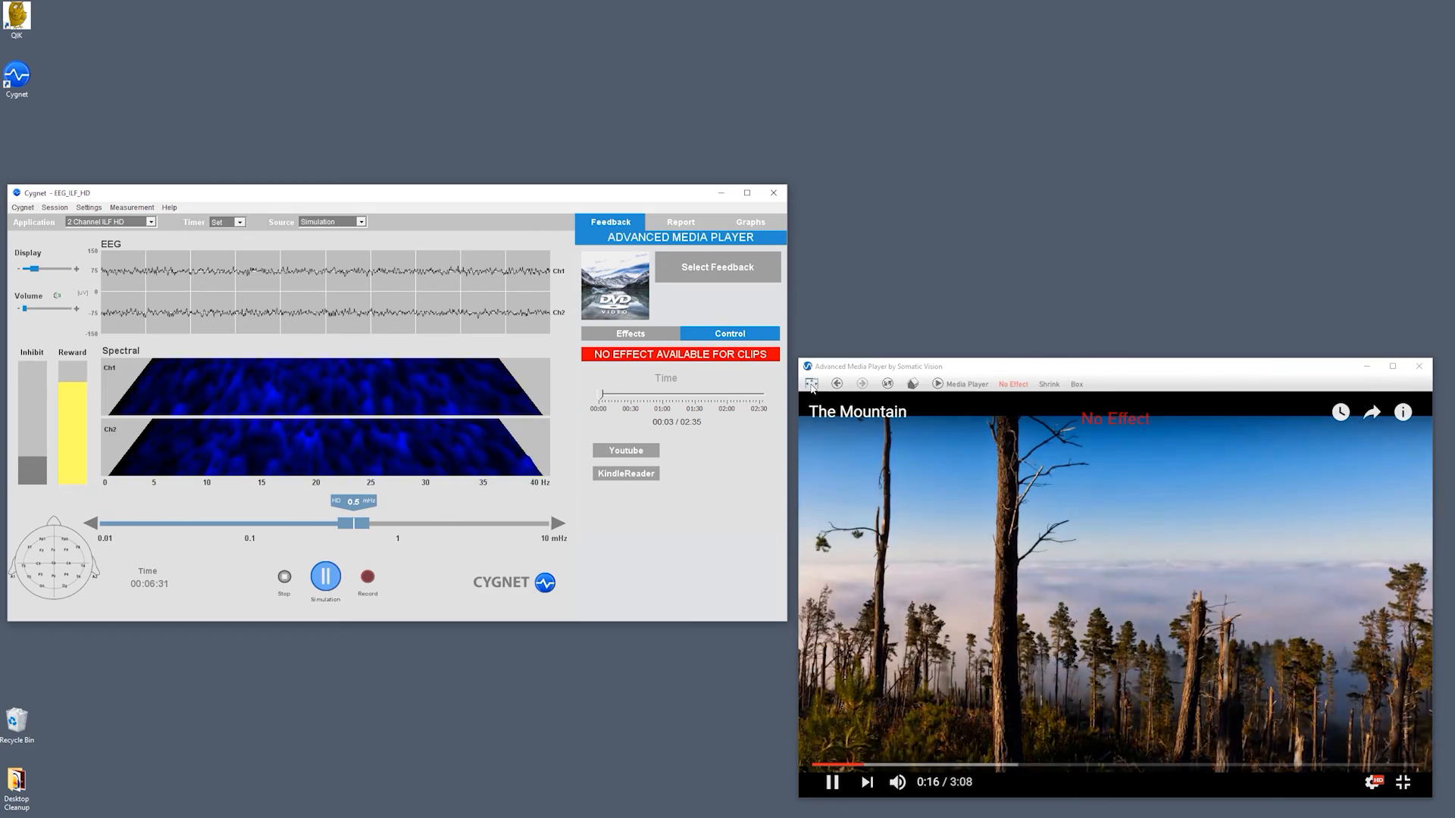
# Leave full-screen playback, returning The Mountain to its normal YouTube watch page
pyautogui.click(1427, 782)
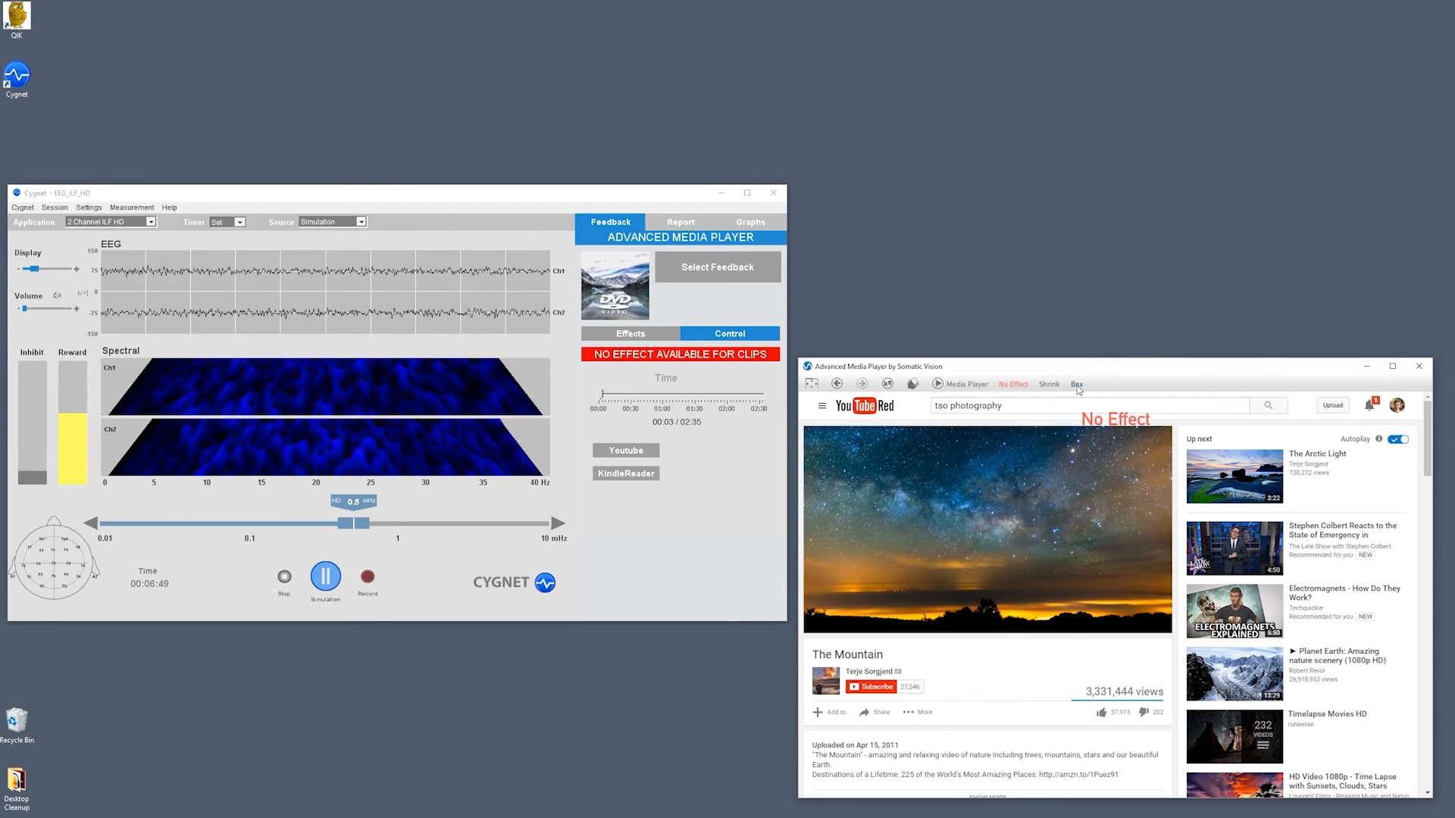
# Demonstrate the Shrink and Box feedback effects on the playing video, ending on Shrink
pyautogui.click(1049, 384)
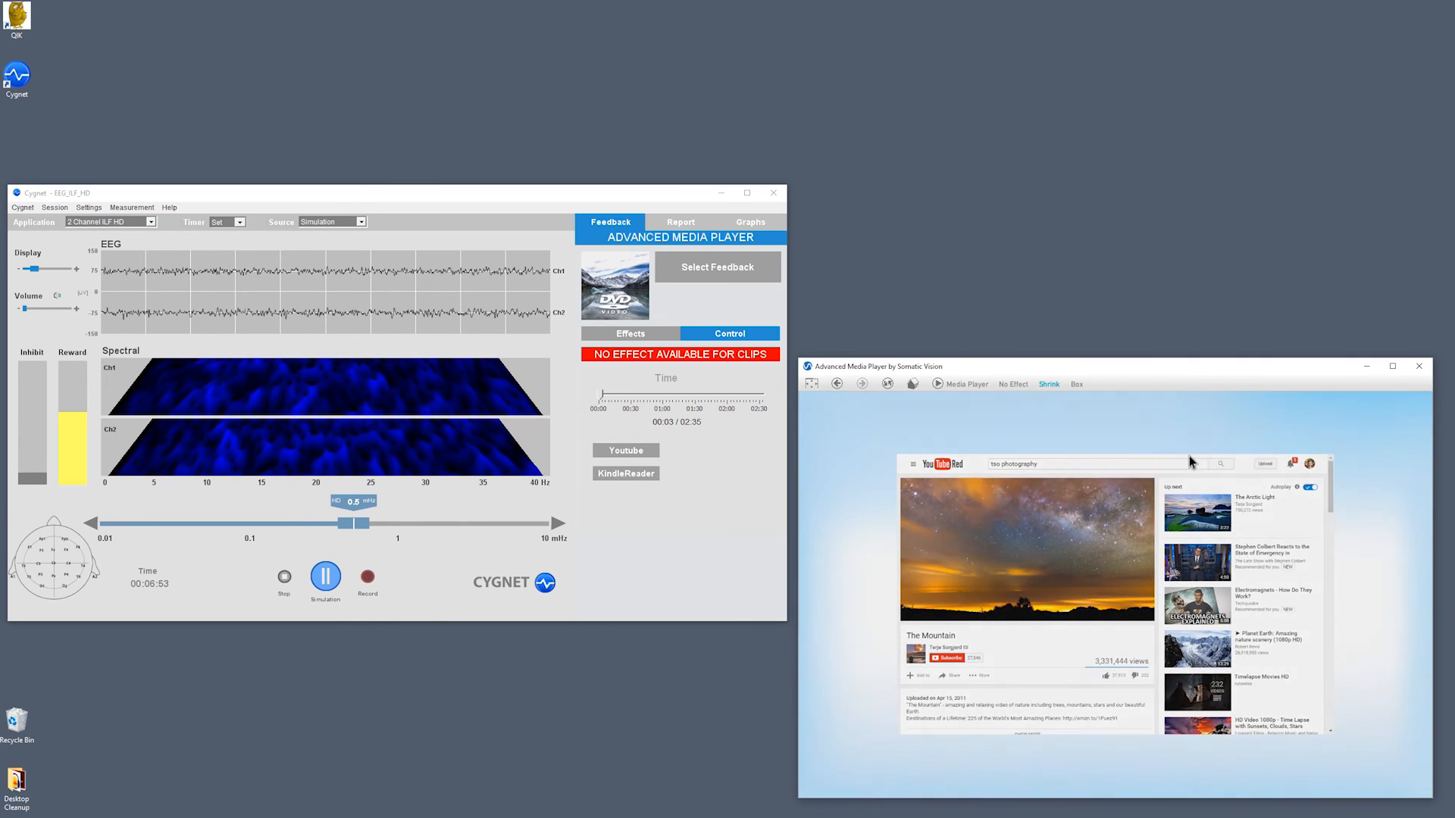
pyautogui.click(1026, 547)
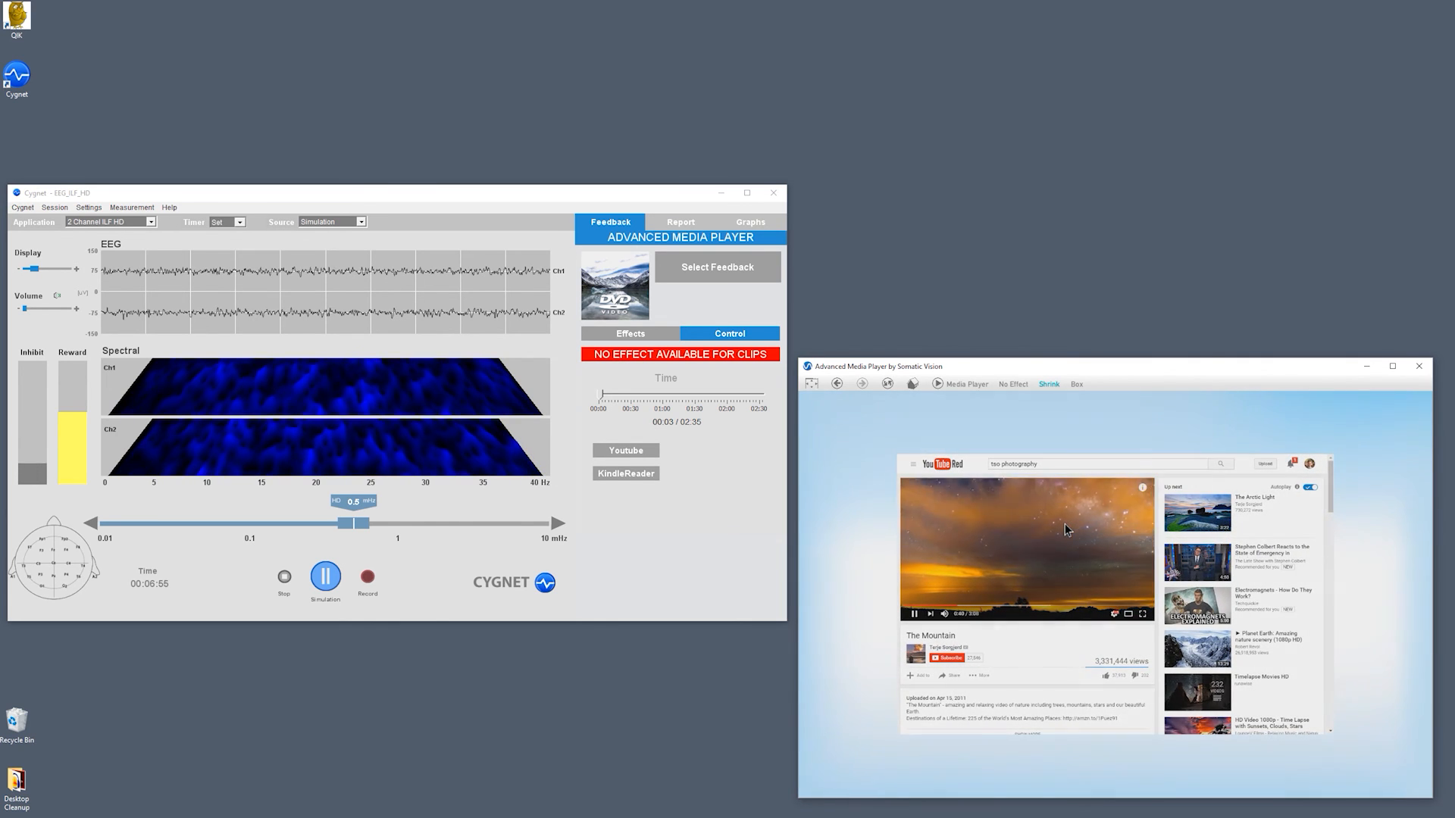
pyautogui.click(1076, 383)
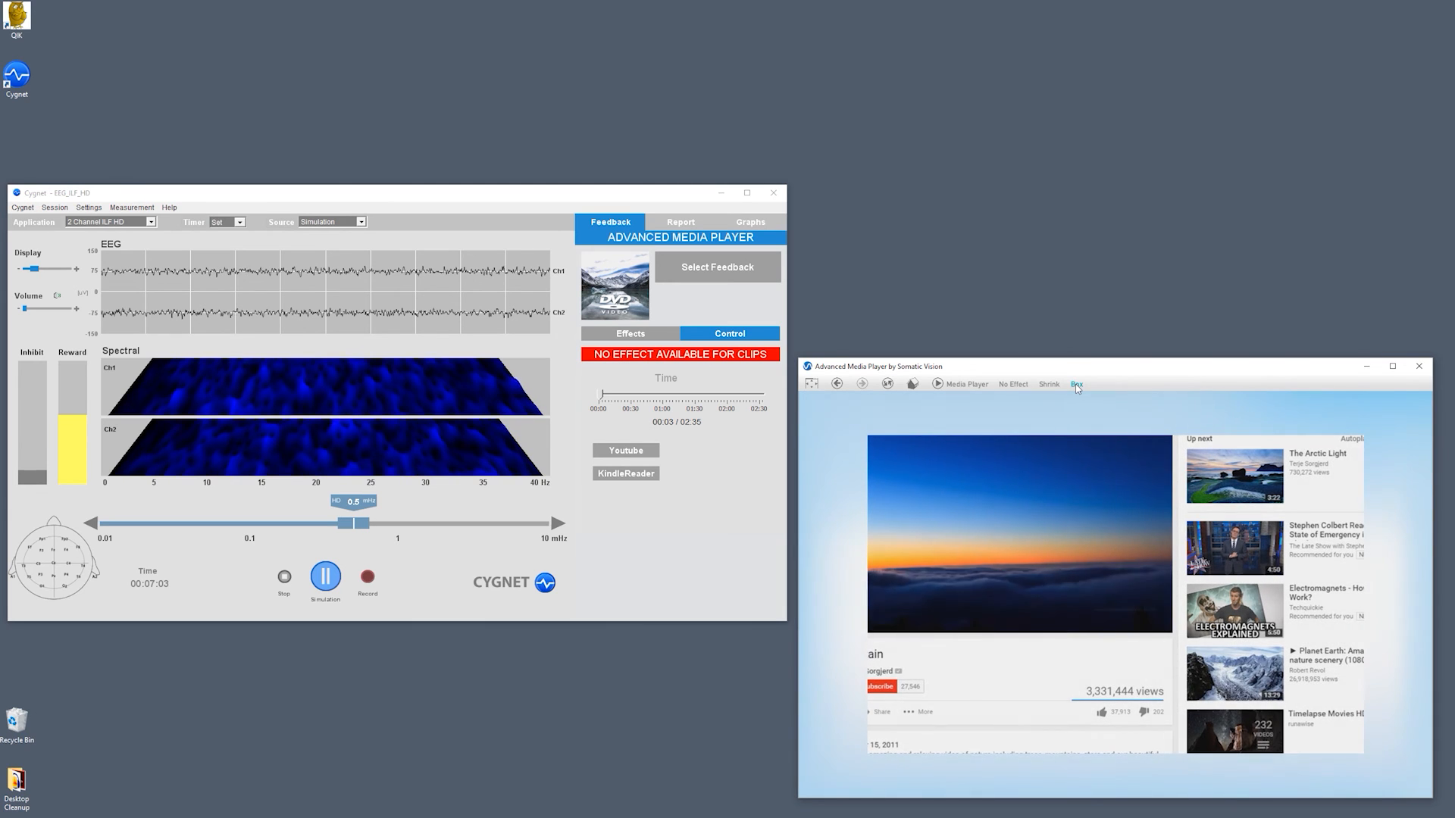
pyautogui.click(1047, 384)
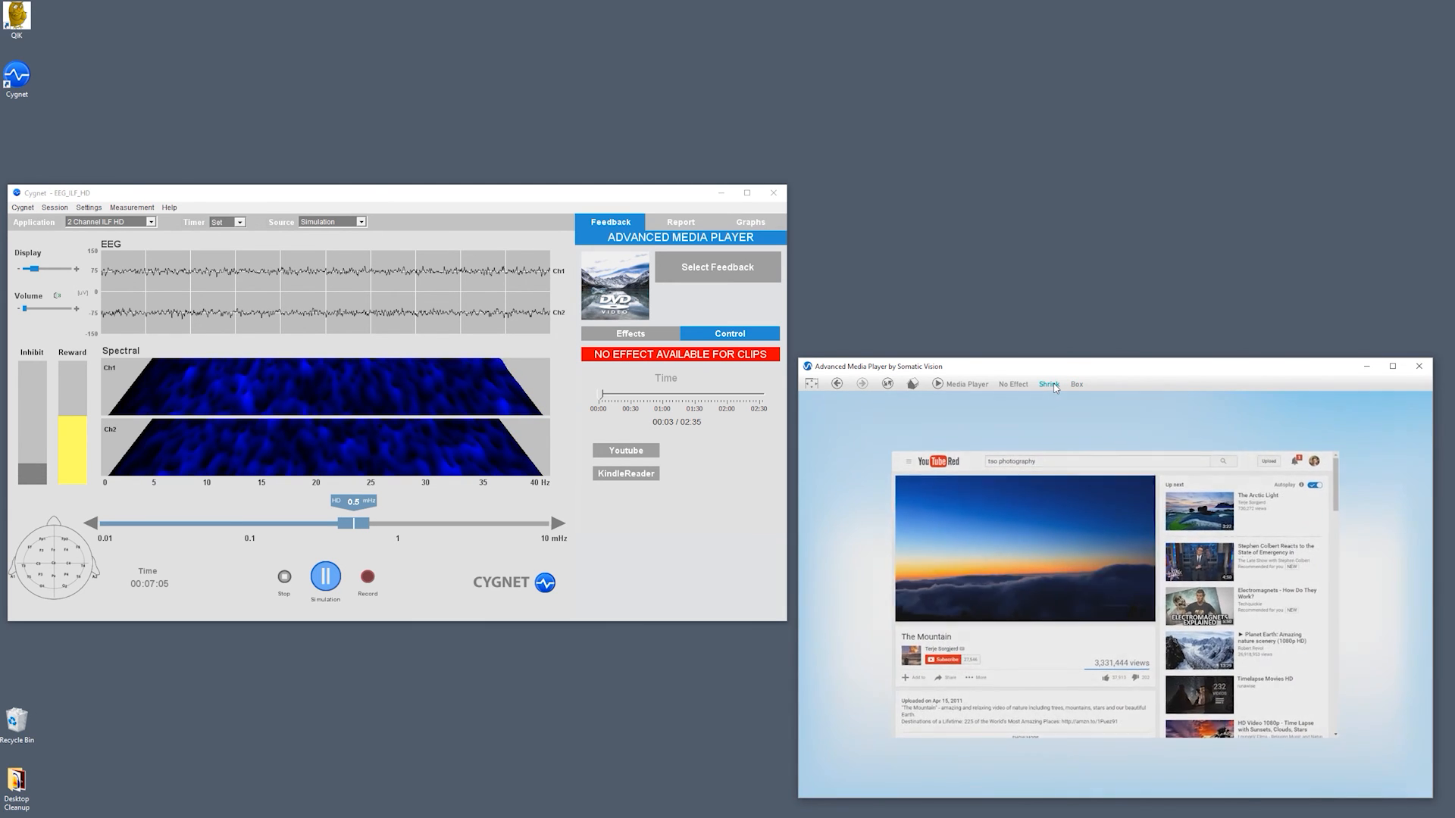